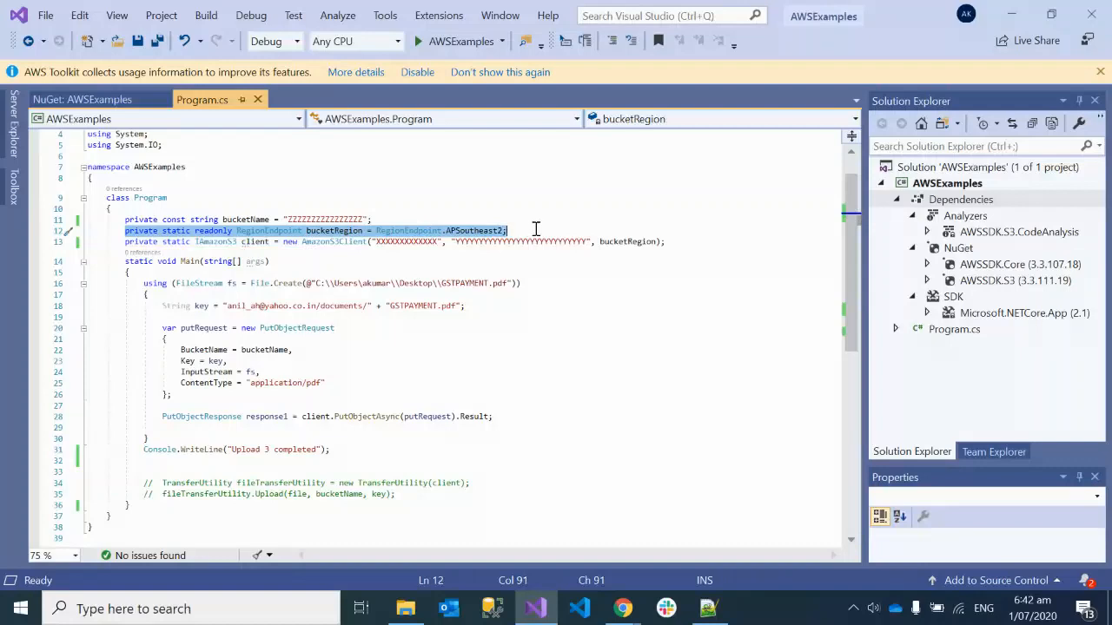
{"action": "left_click", "coordinate": [117, 242]}
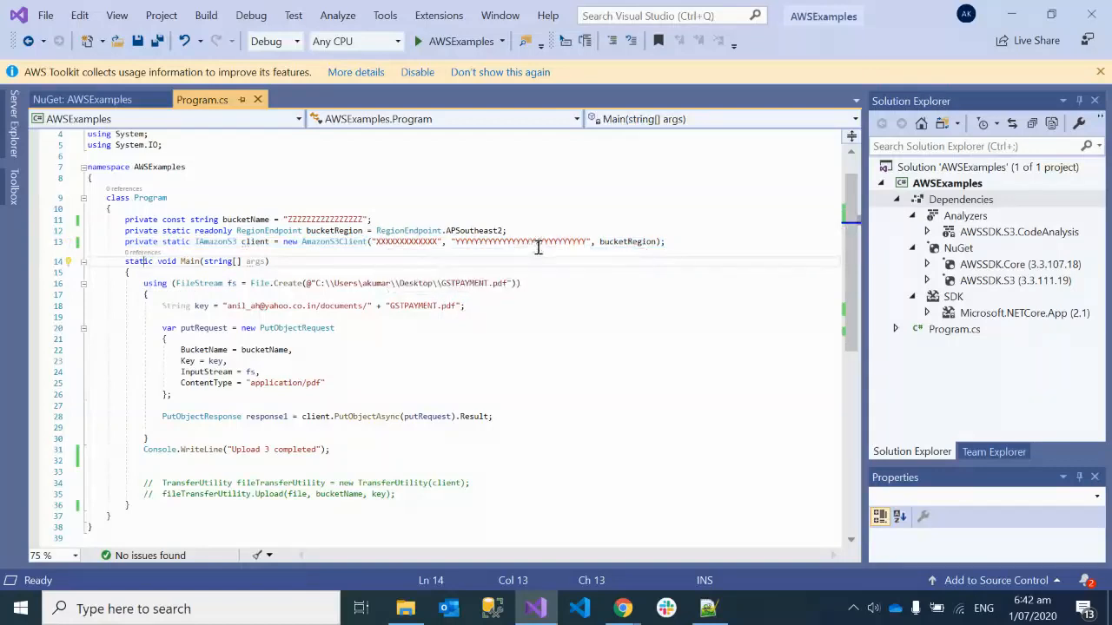
{"action": "mouse_move", "coordinate": [344, 242]}
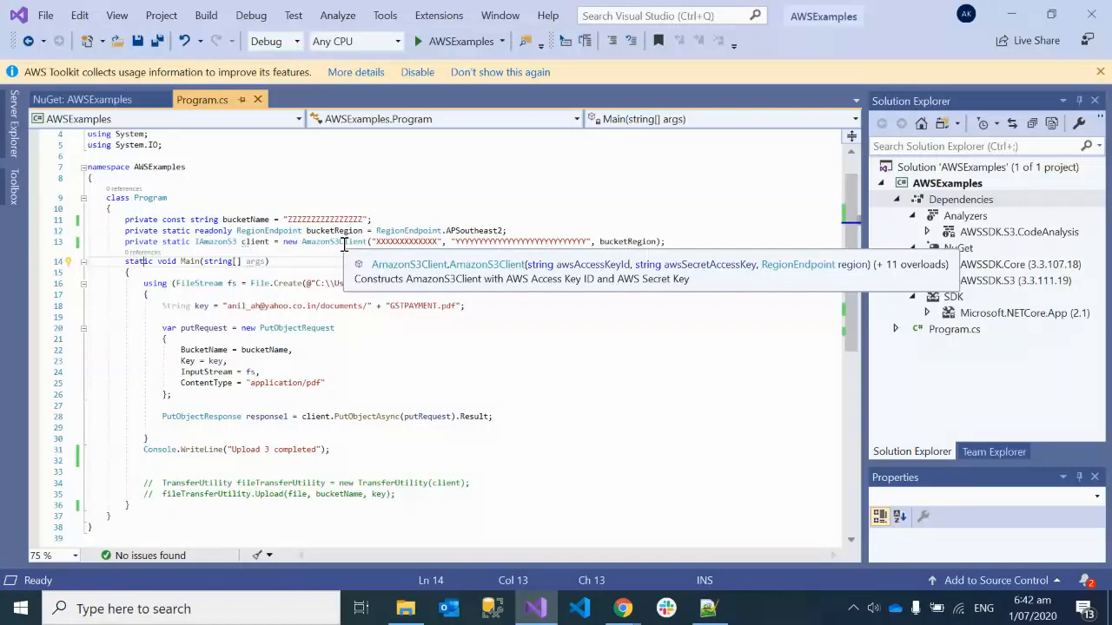
{"action": "left_click", "coordinate": [345, 327]}
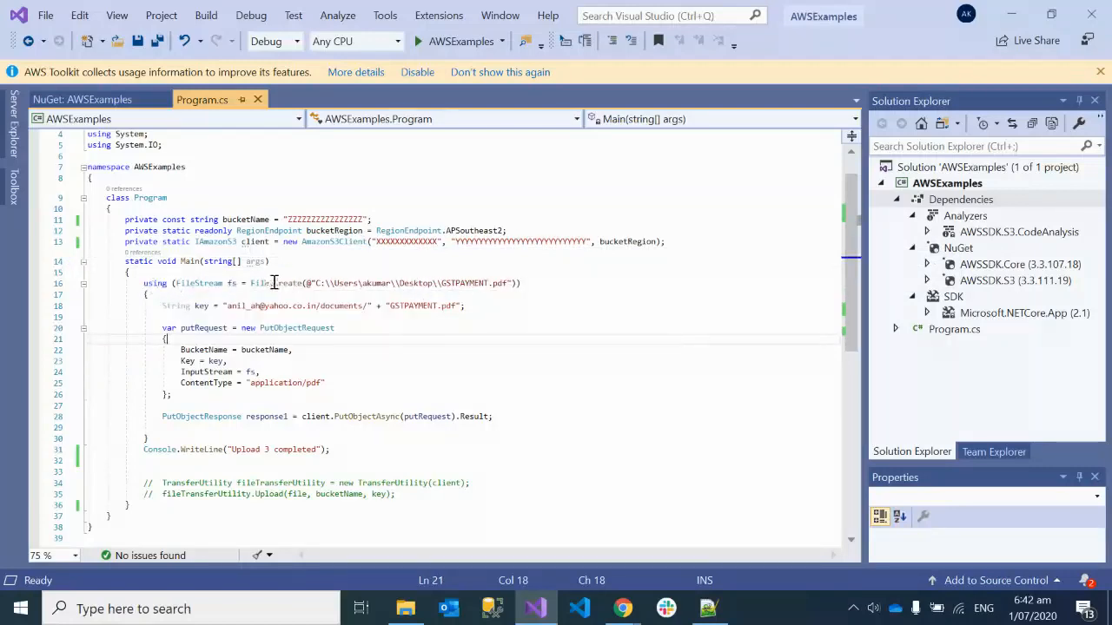
{"action": "mouse_move", "coordinate": [450, 290]}
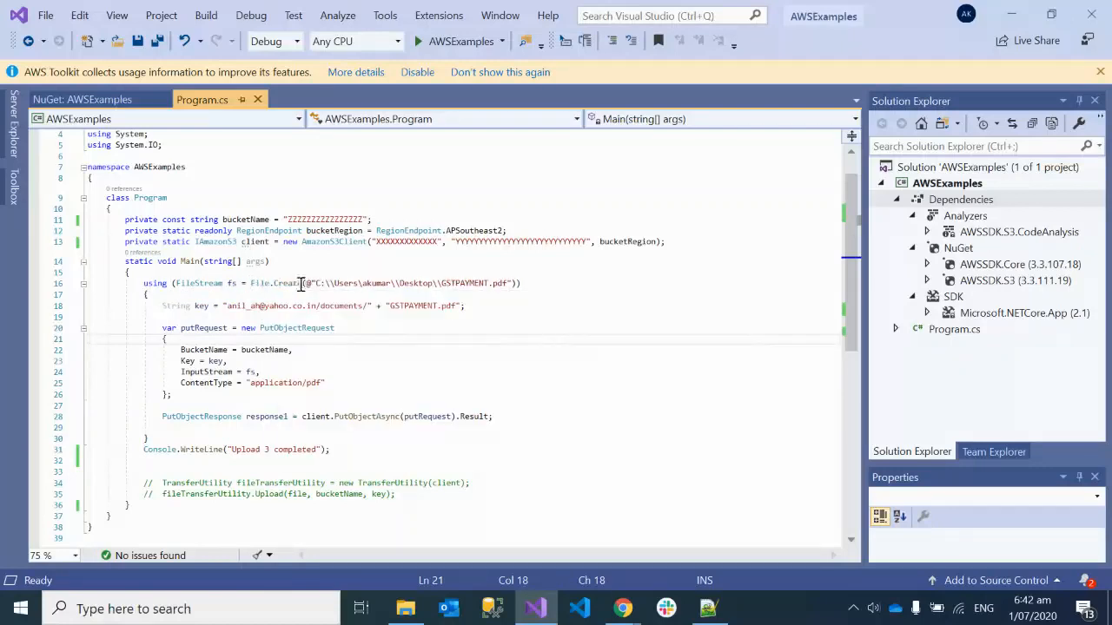
{"action": "left_click_drag", "start_coordinate": [320, 282], "coordinate": [507, 282]}
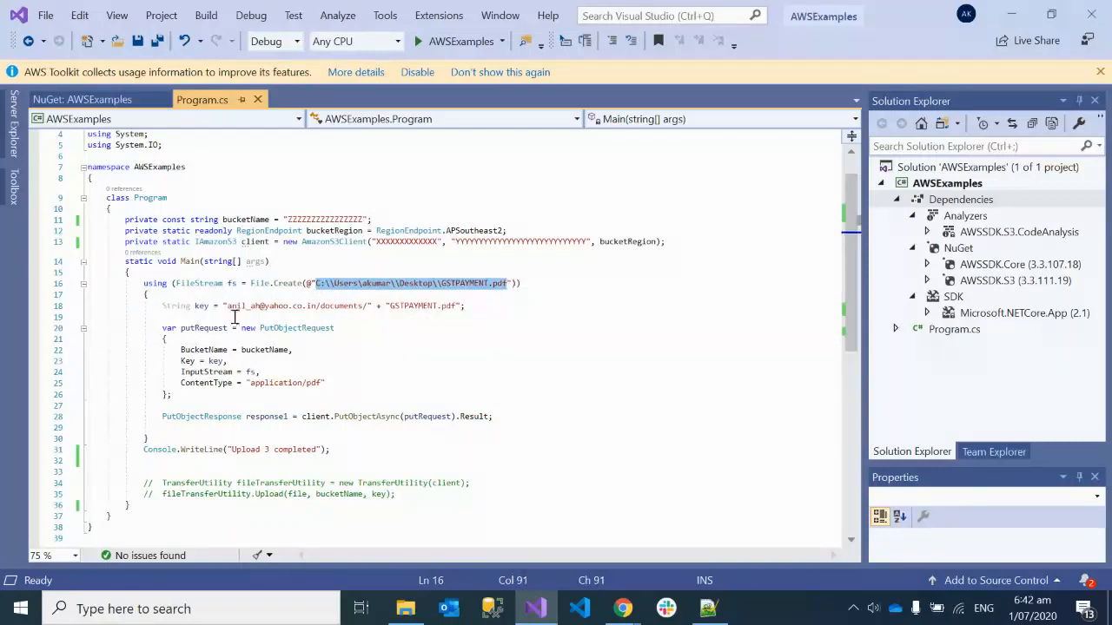
{"action": "mouse_move", "coordinate": [212, 284]}
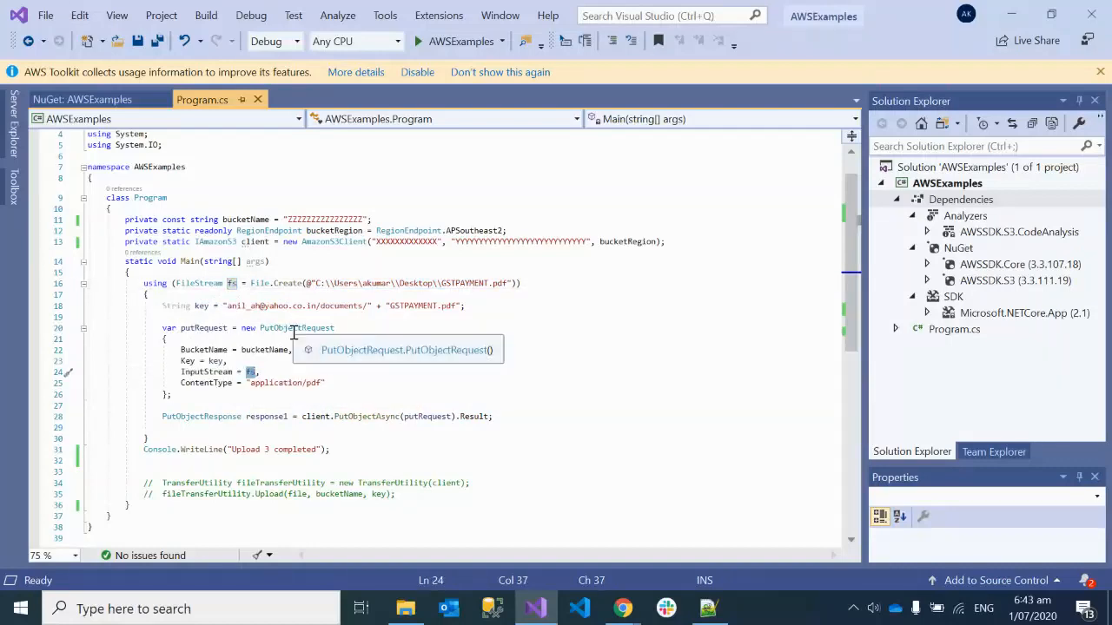
{"action": "mouse_move", "coordinate": [360, 337]}
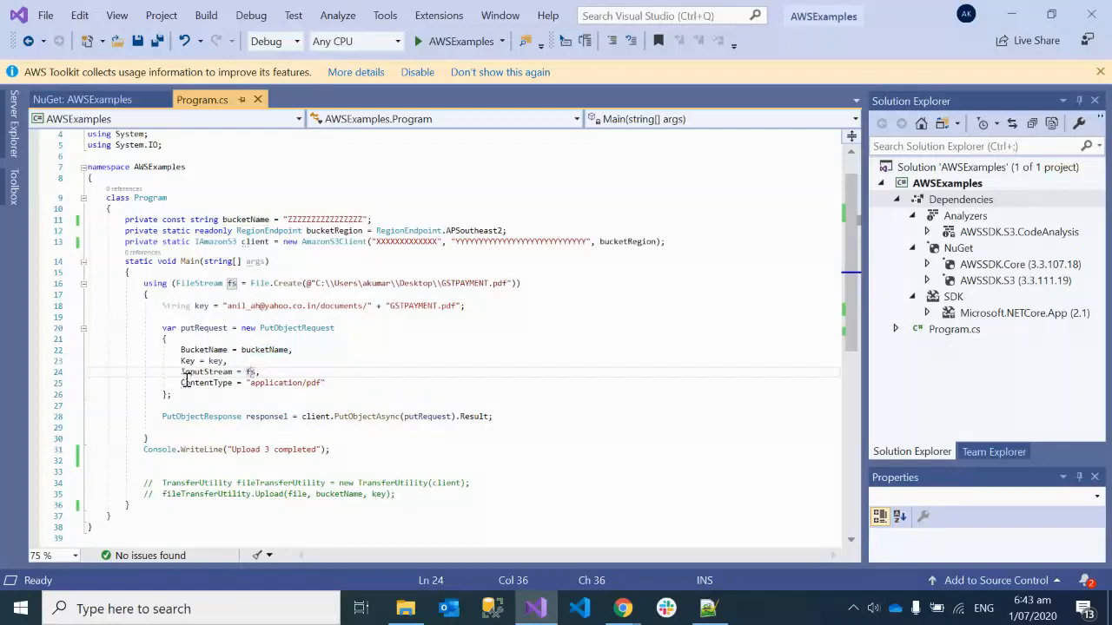
{"action": "double_click", "coordinate": [284, 384]}
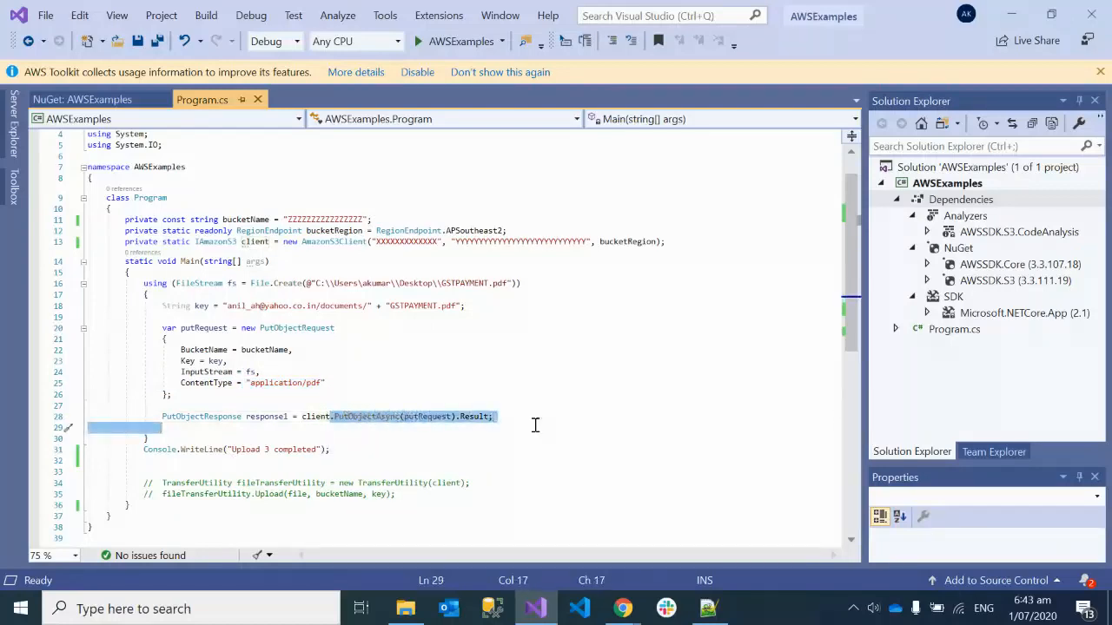
{"action": "mouse_move", "coordinate": [418, 452]}
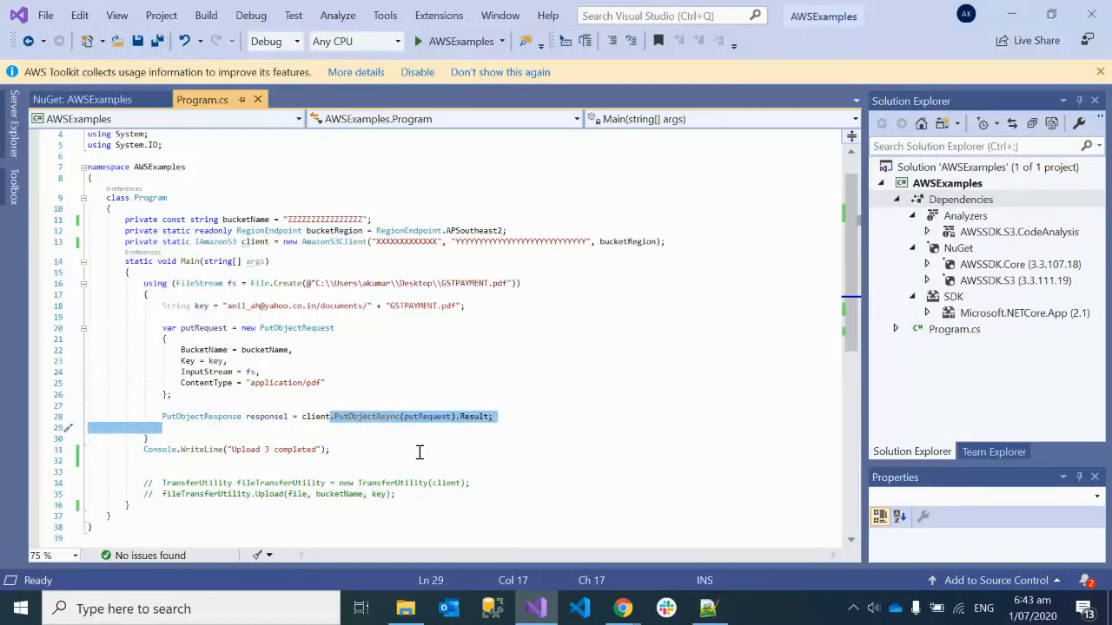